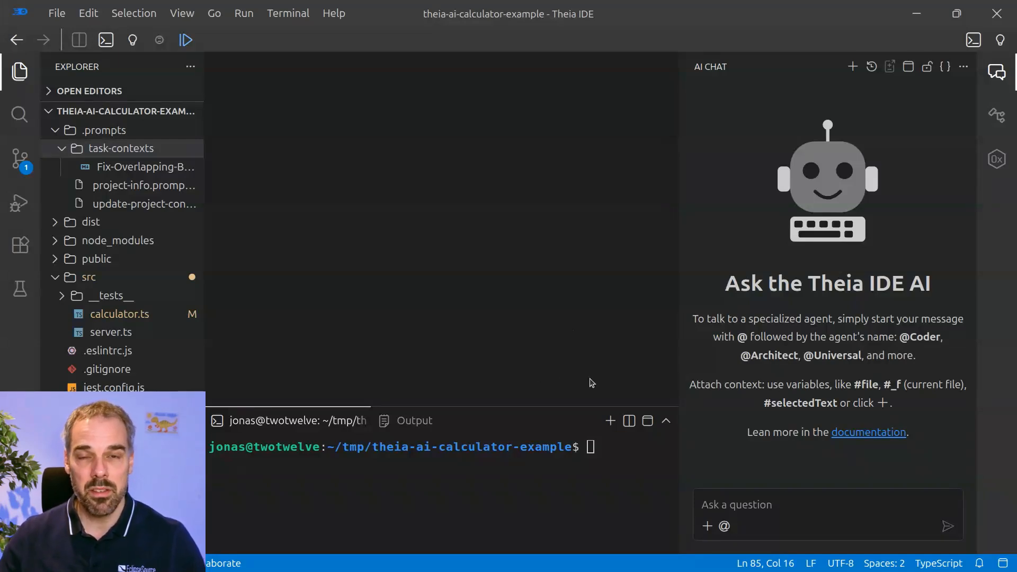
pyautogui.moveTo(693, 449)
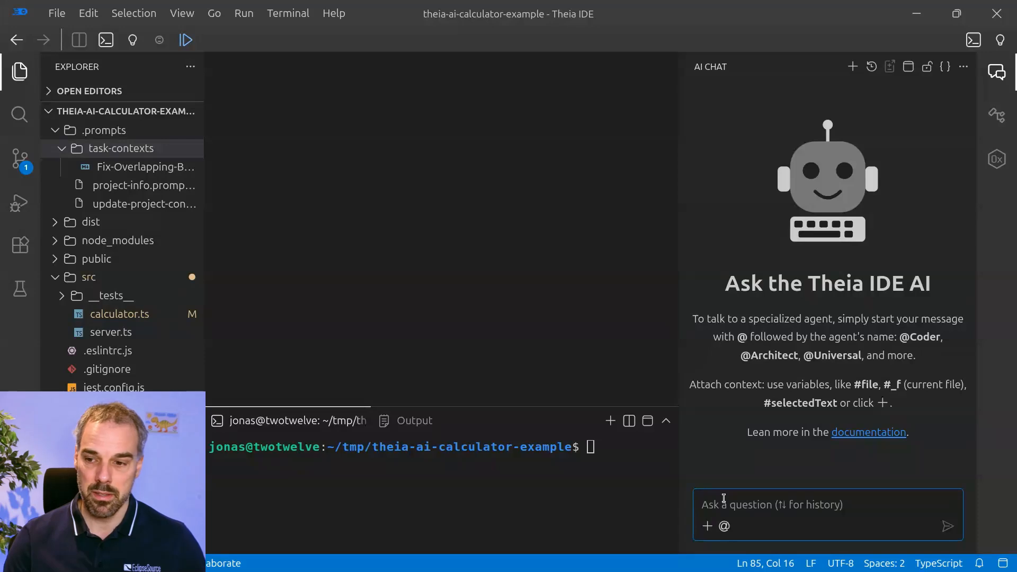
# Insert the fix-gh-ticket slash command into the AI chat input.
pyautogui.write('/')
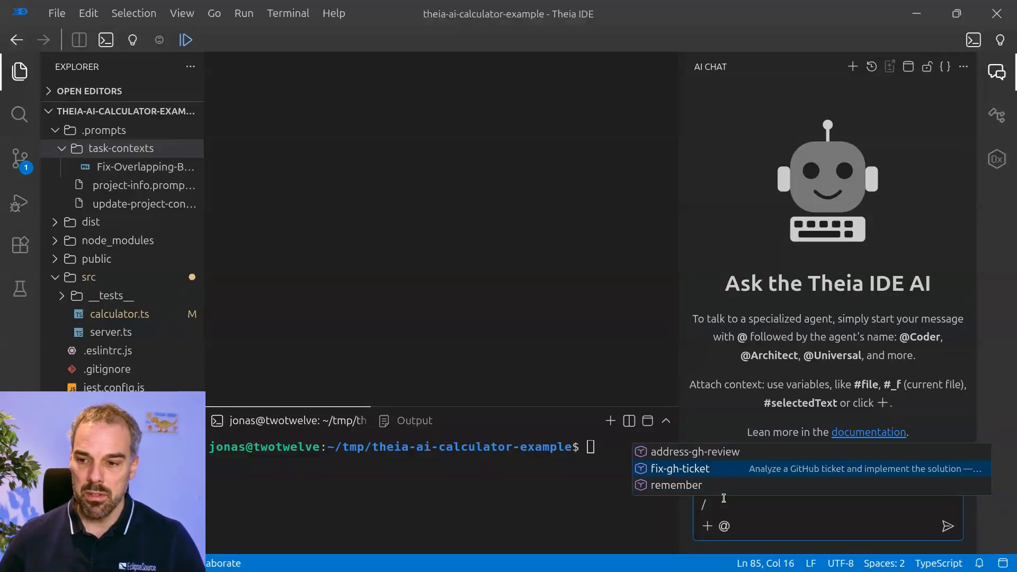
pyautogui.click(681, 468)
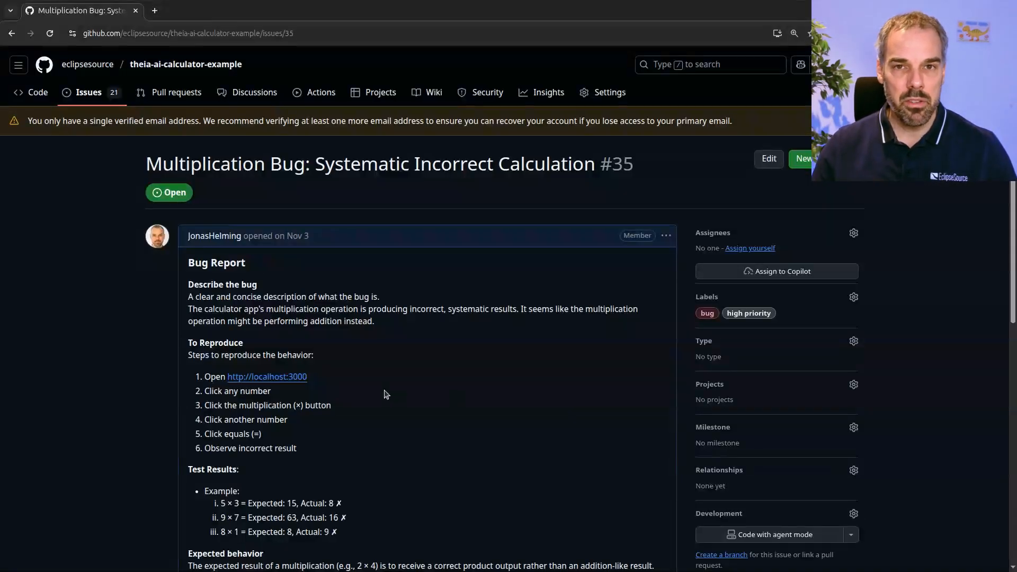
pyautogui.moveTo(573, 183)
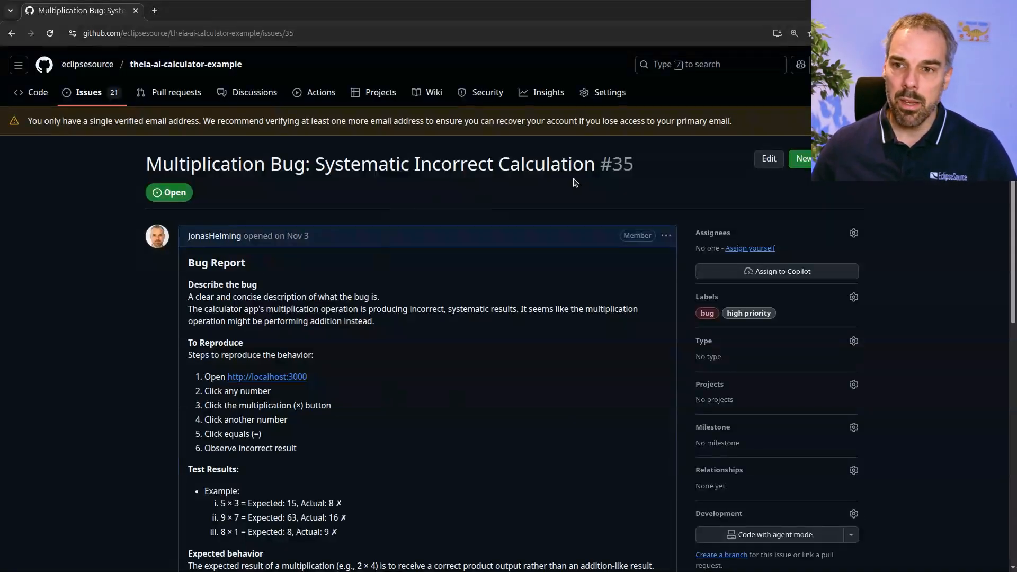
# Bring up GitHub issue #35, the multiplication bug report, in the browser.
pyautogui.rightClick(621, 164)
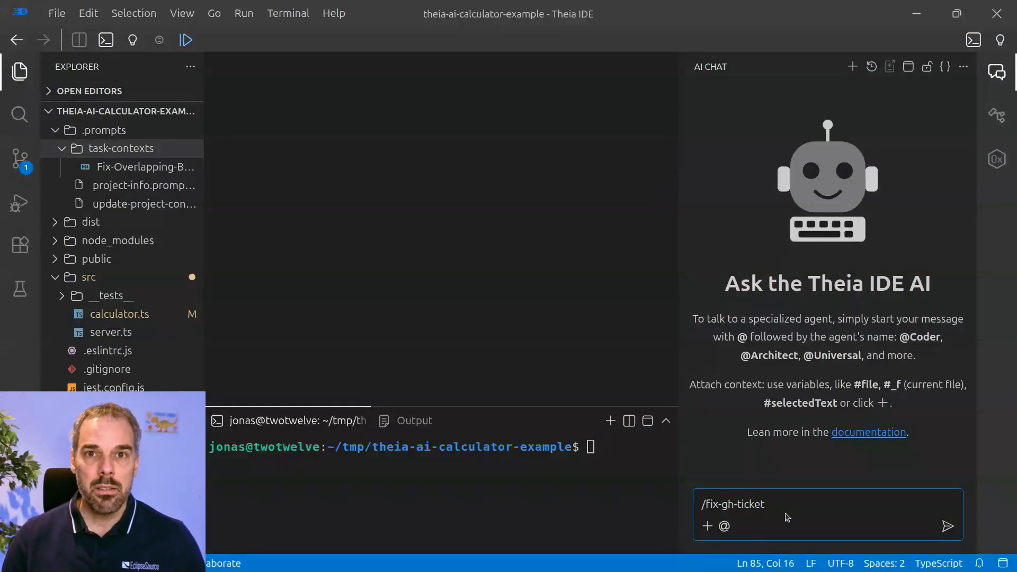
# Send '/fix-gh-ticket 35' so the AI analyses and fixes the multiplication bug.
pyautogui.write('35')
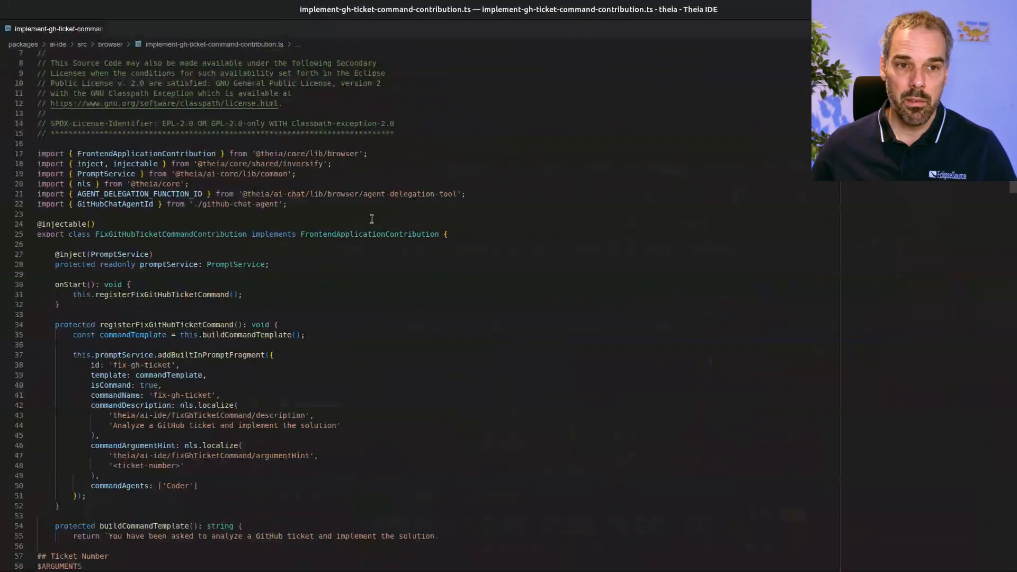
pyautogui.scroll(-3)
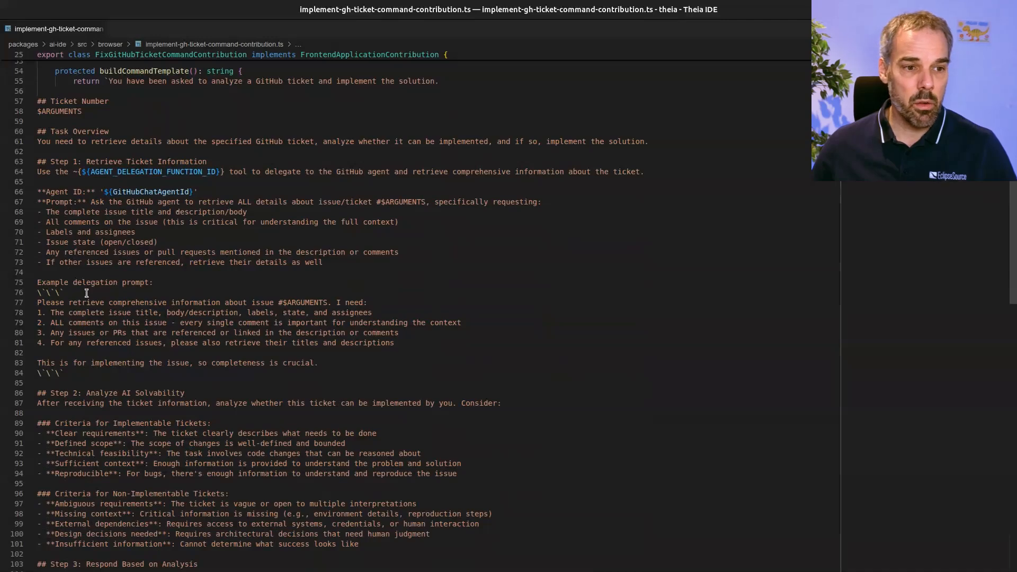
pyautogui.scroll(-3)
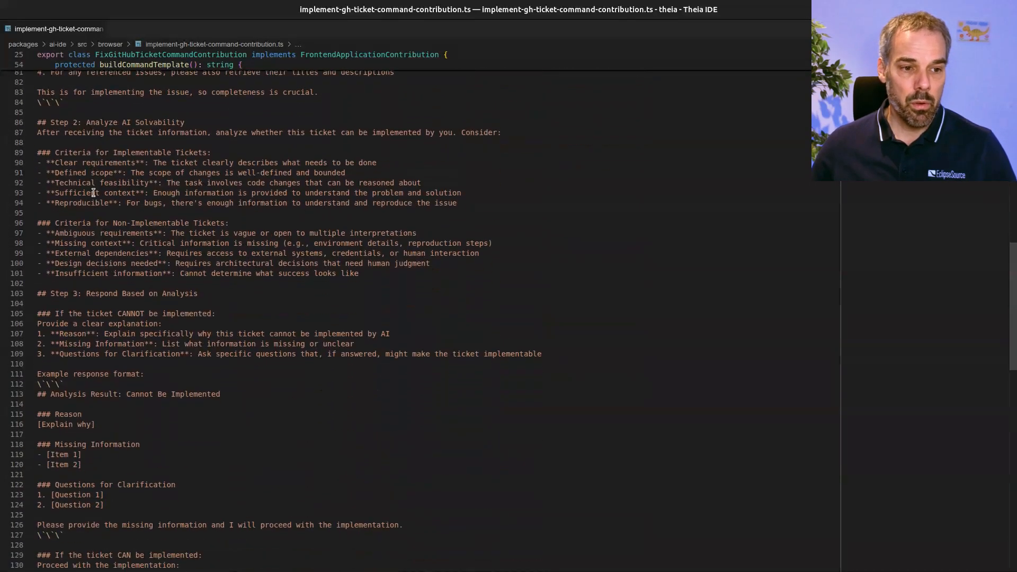
pyautogui.scroll(-3)
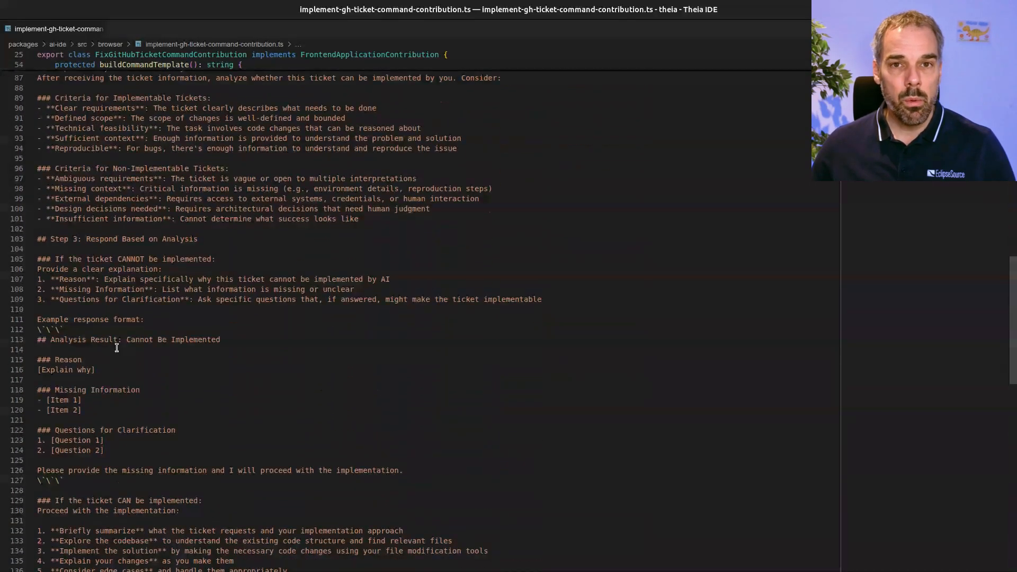
pyautogui.scroll(-3)
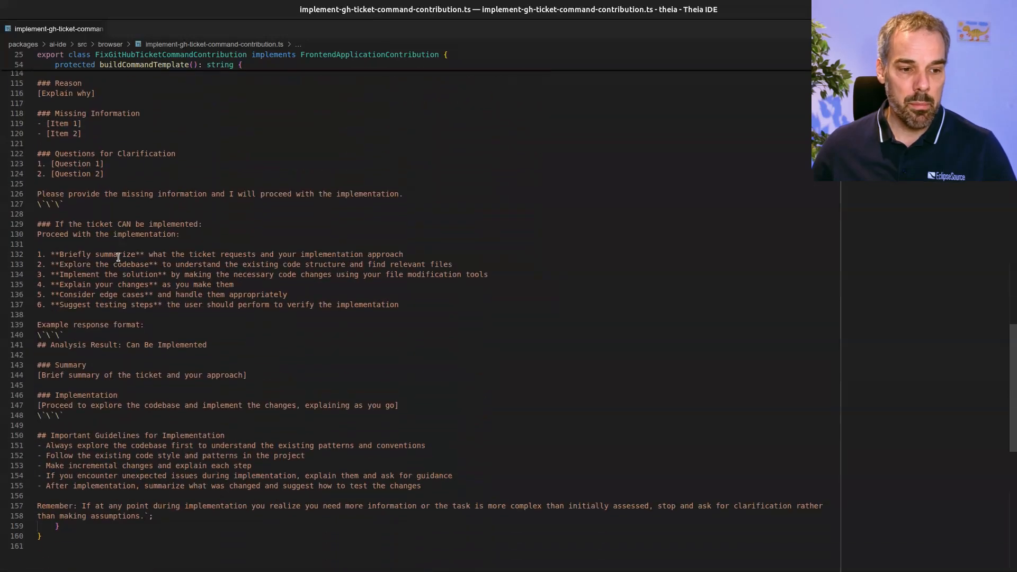
pyautogui.scroll(-3)
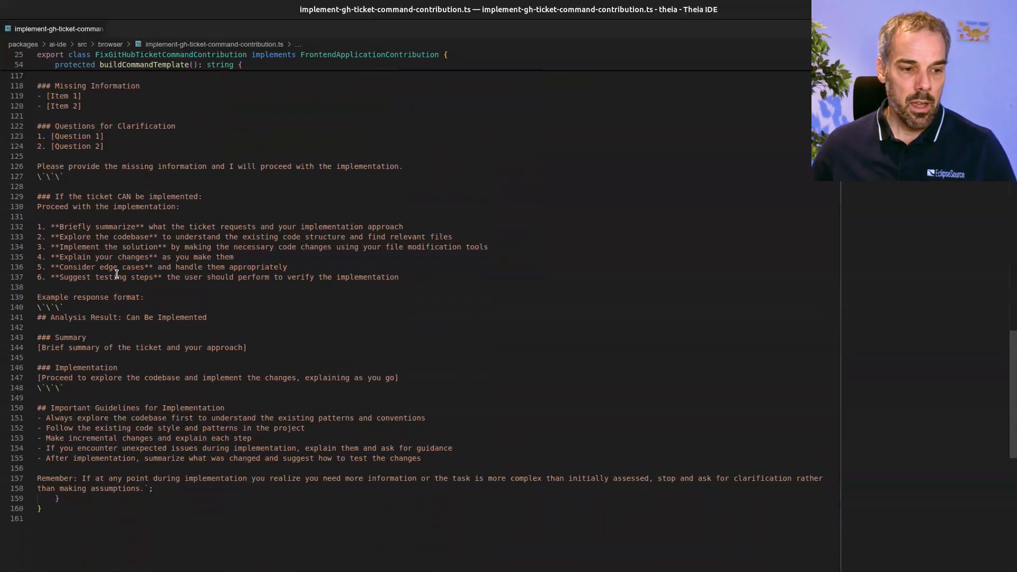
pyautogui.scroll(3)
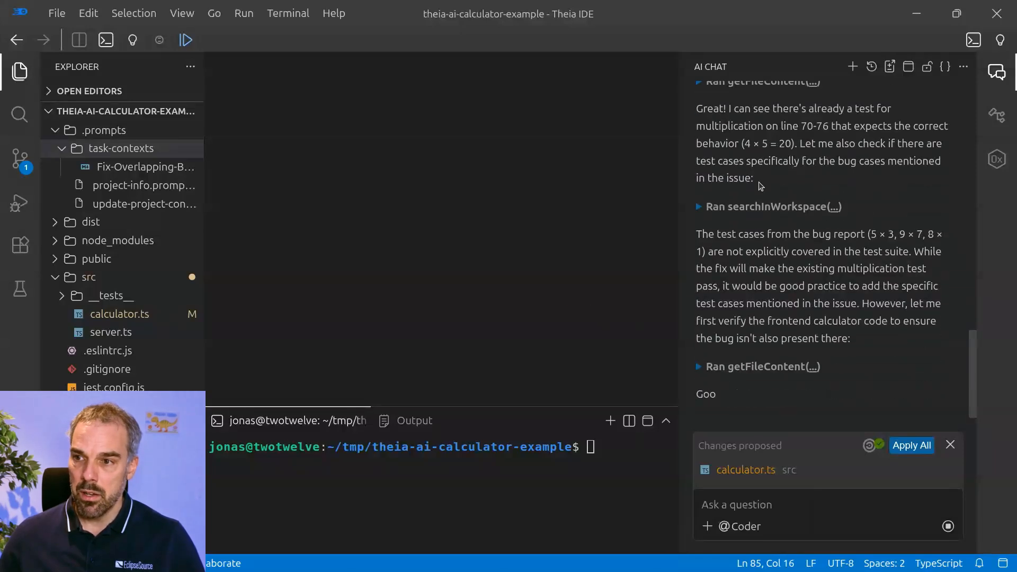
# Review the proposed calculator.ts diff replacing + with * and the chat explanation.
pyautogui.click(745, 470)
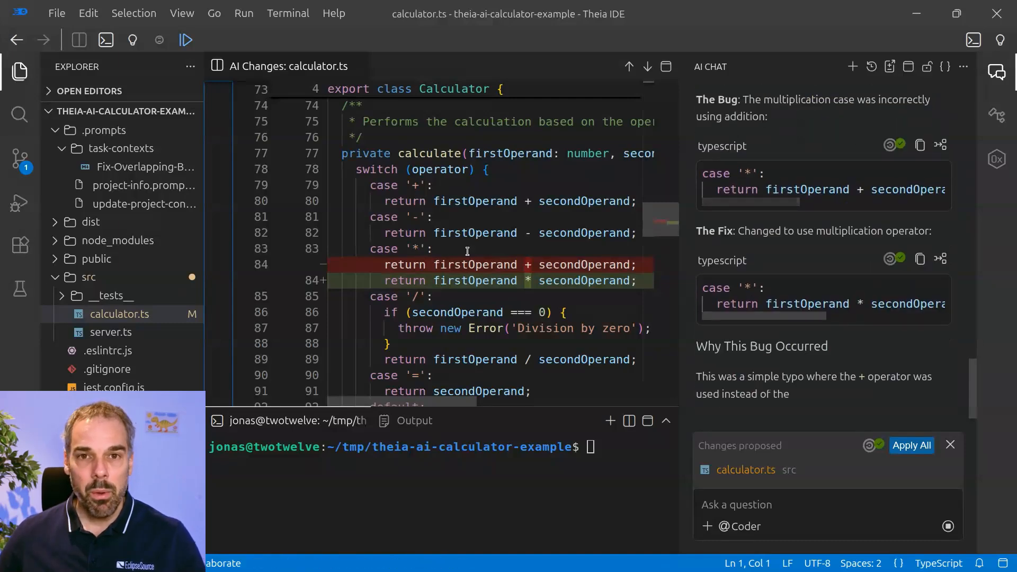
pyautogui.scroll(-3)
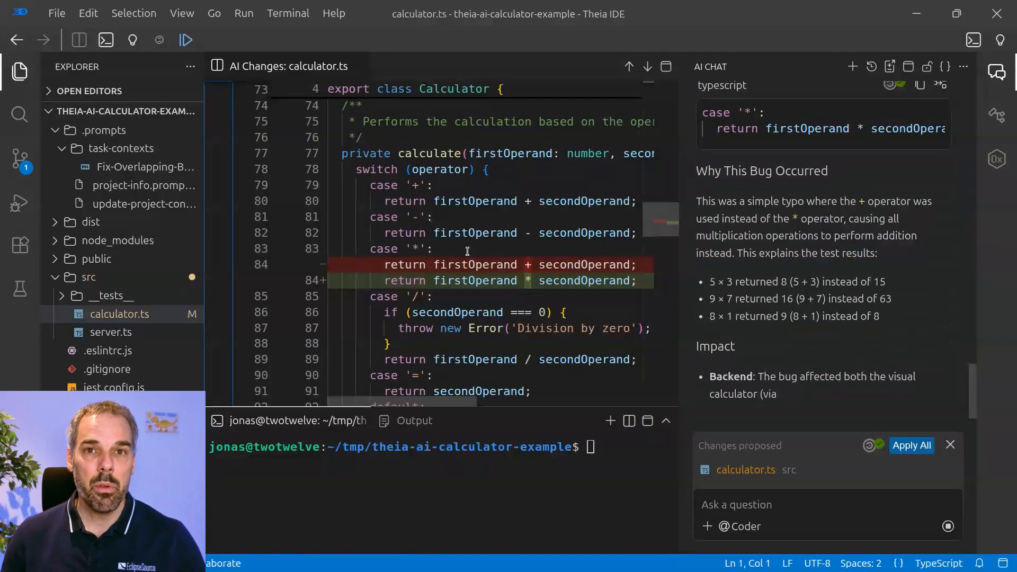
pyautogui.scroll(-3)
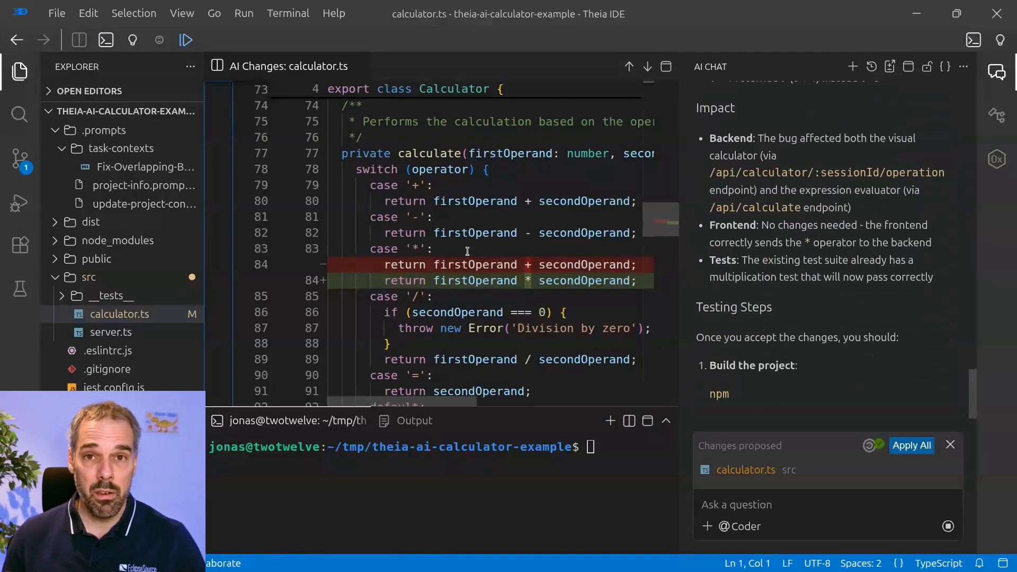
pyautogui.scroll(-3)
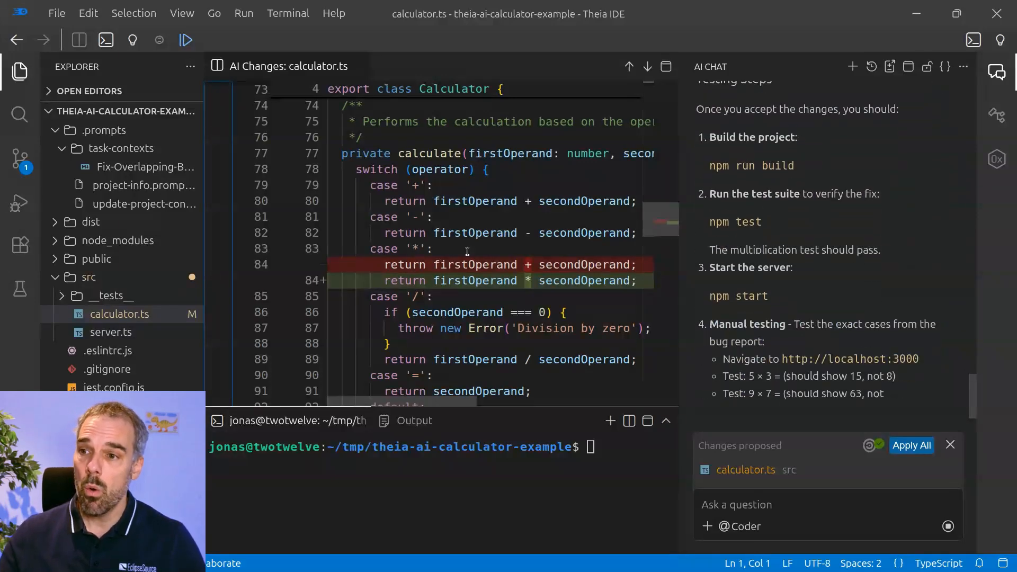
pyautogui.scroll(-3)
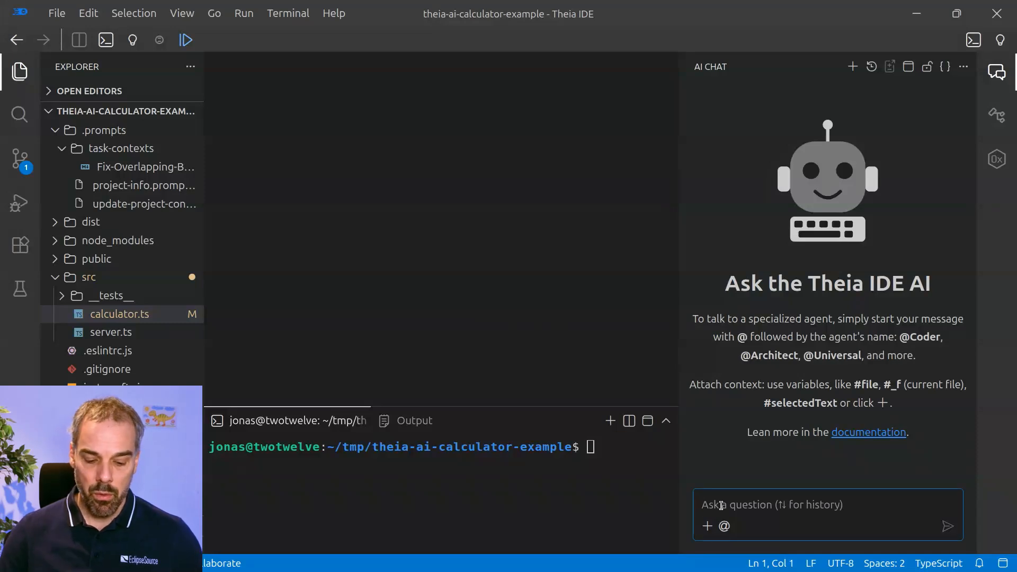
# Start a slash command in the fresh, empty AI chat session.
pyautogui.write('/')
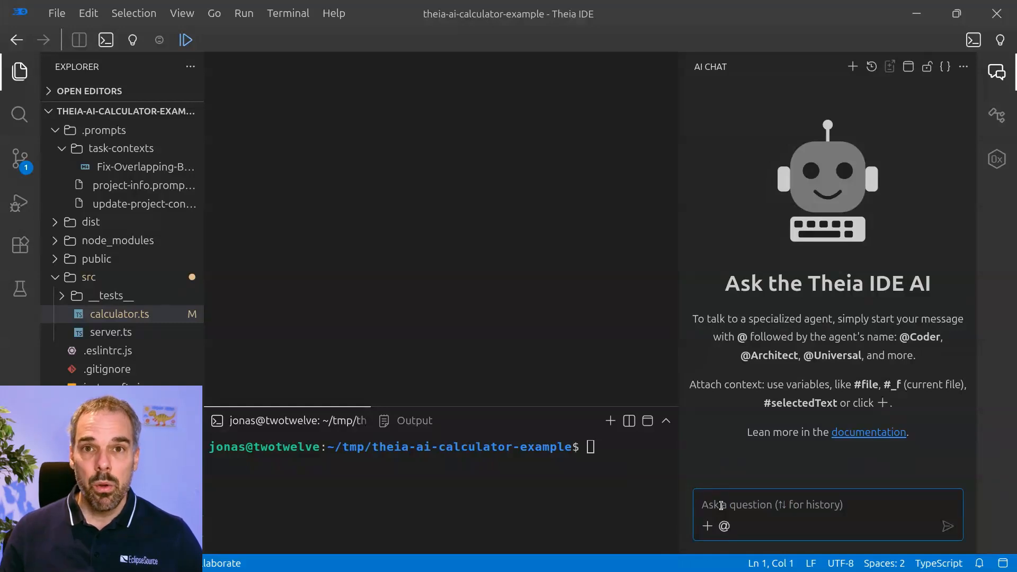
# Address the Architect agent with @ and begin a slash command in the chat input.
pyautogui.write('@')
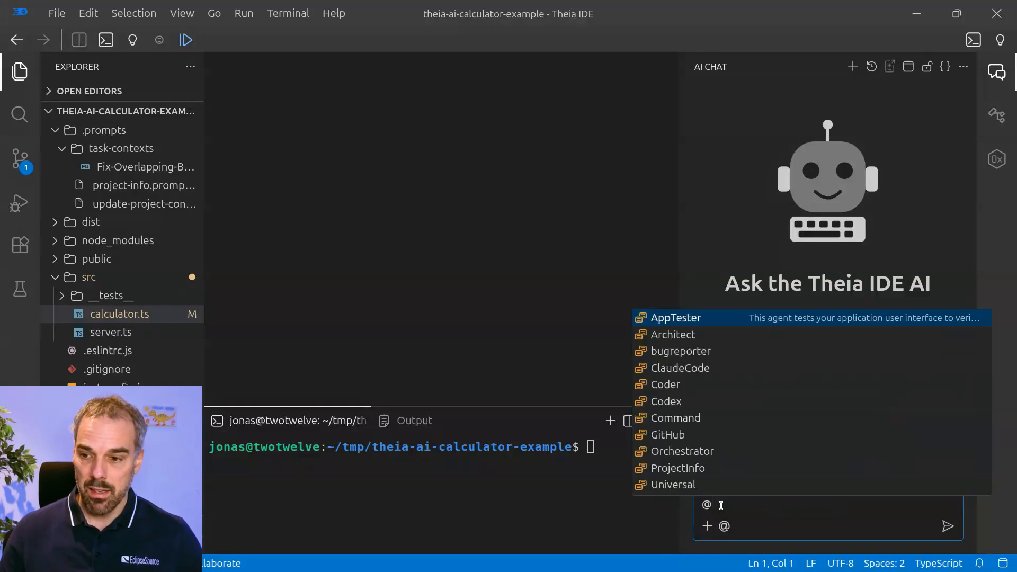
pyautogui.click(673, 334)
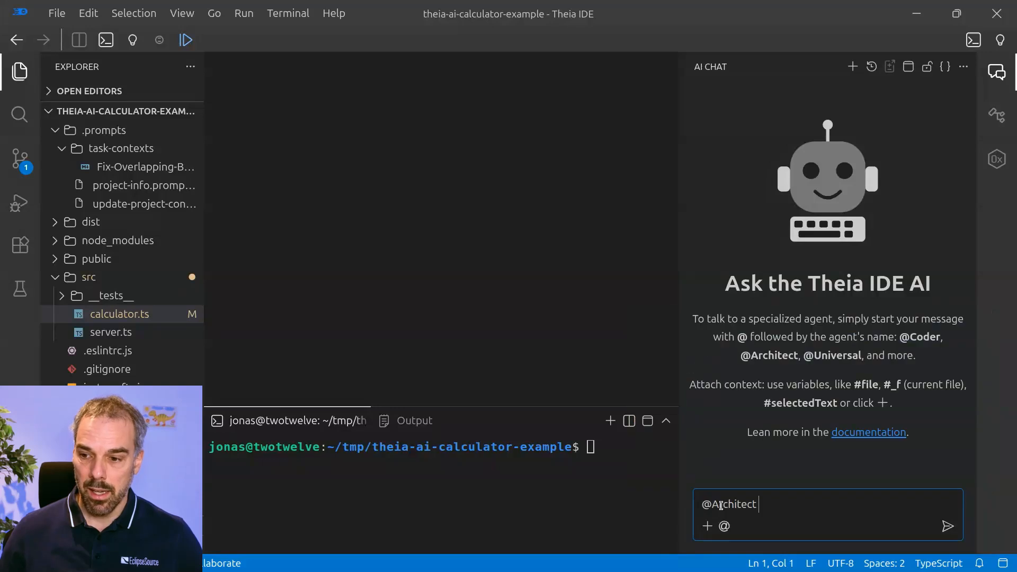
pyautogui.write('/')
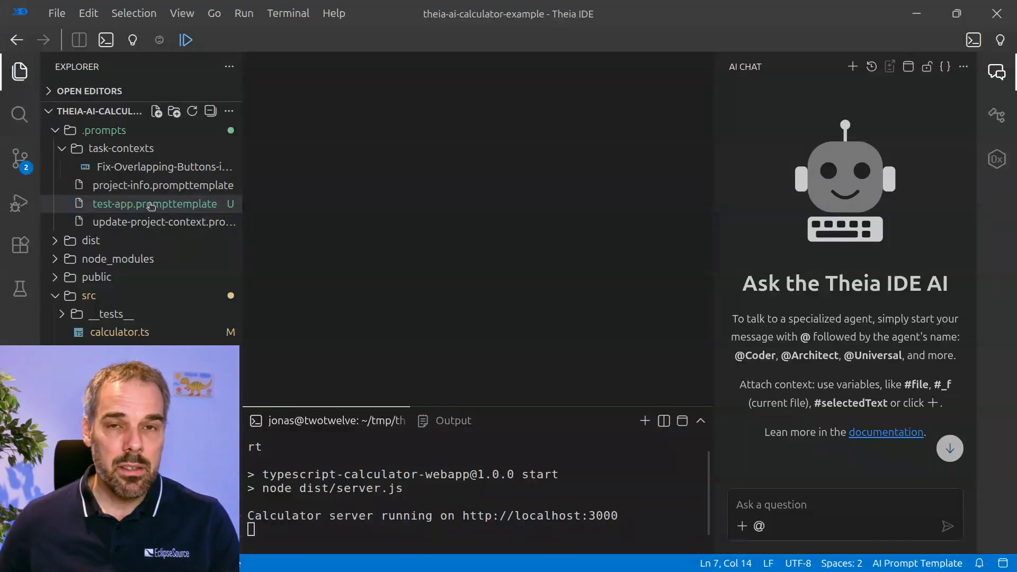
pyautogui.moveTo(155, 203)
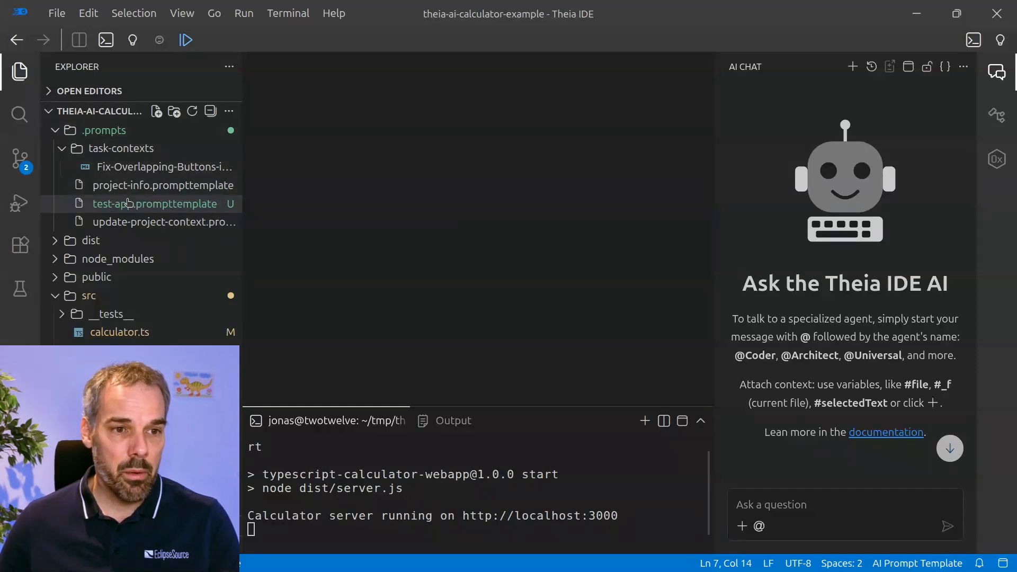
# Open .prompts/test-app.prompttemplate defining the AppTester test-app command.
pyautogui.click(155, 204)
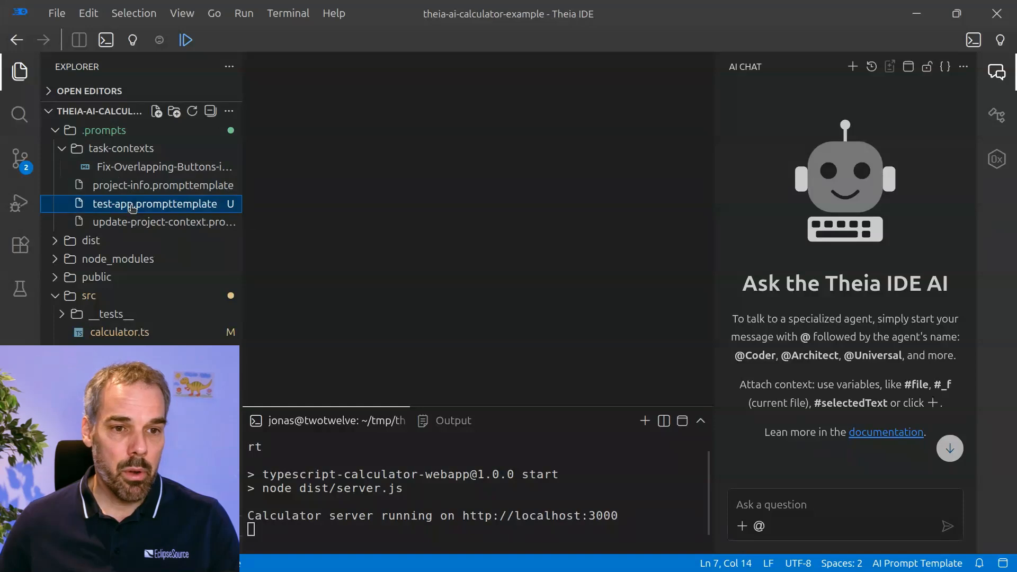
pyautogui.doubleClick(155, 203)
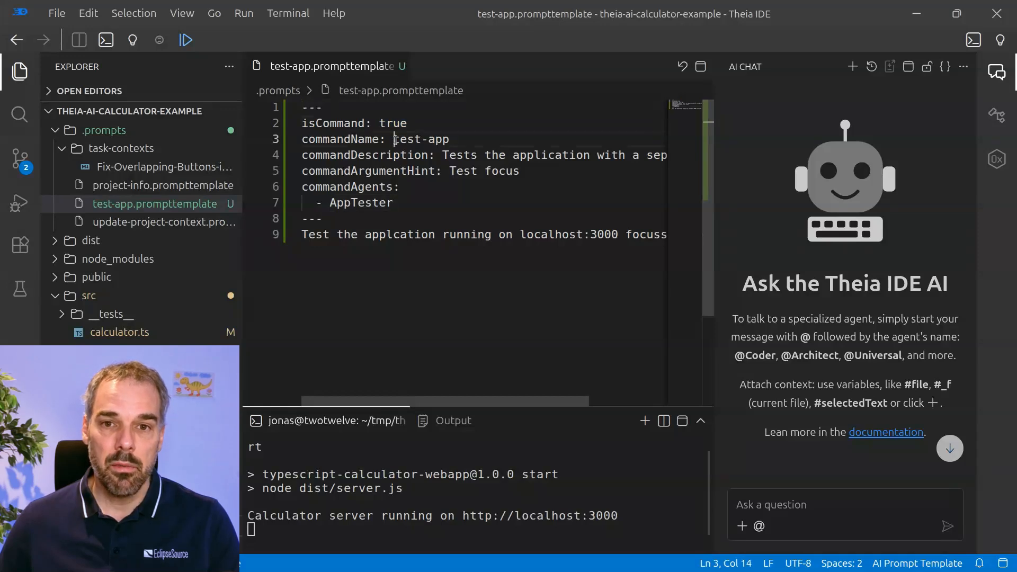
pyautogui.doubleClick(407, 138)
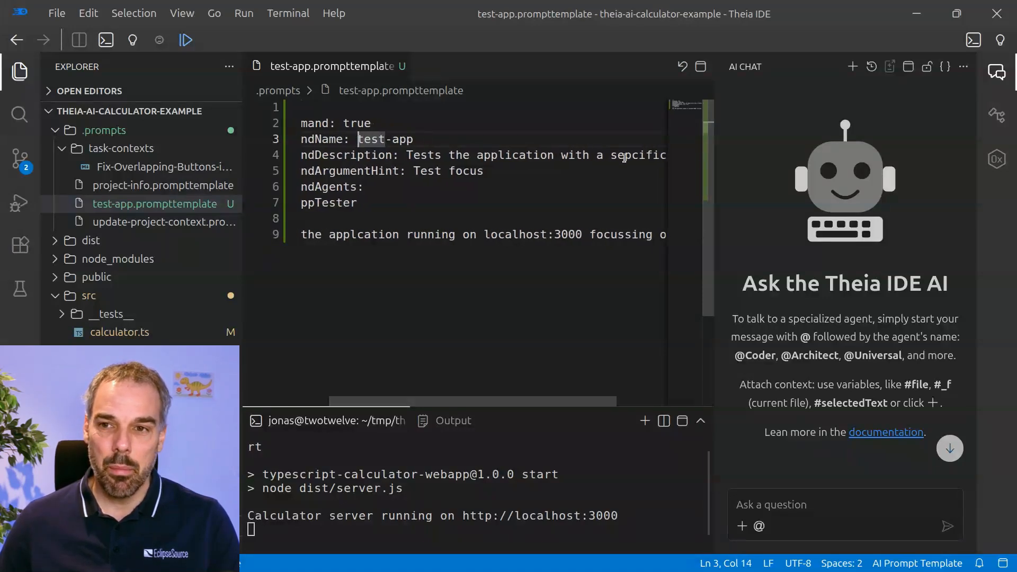
pyautogui.moveTo(363, 402); pyautogui.dragTo(532, 403)
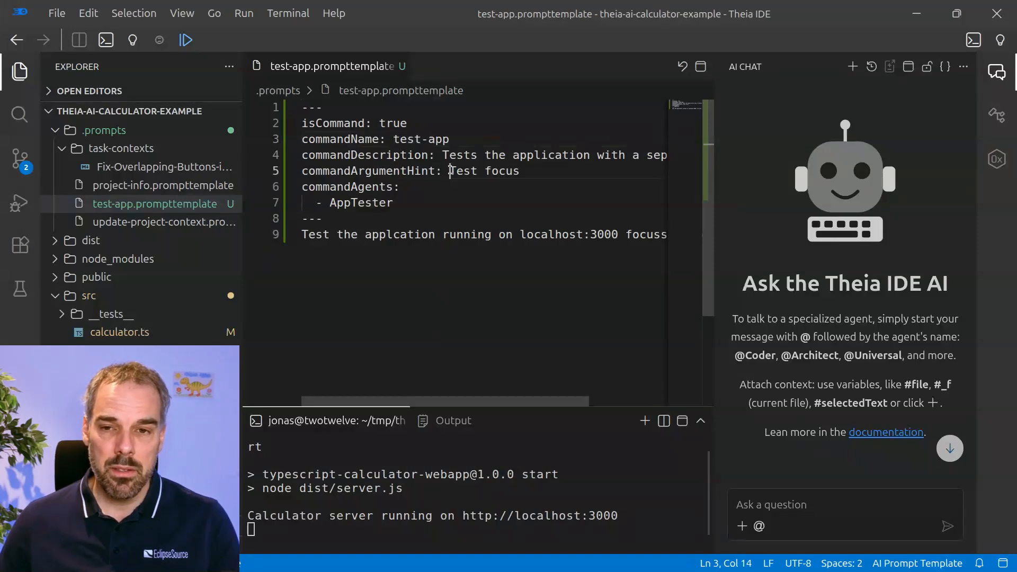
pyautogui.doubleClick(462, 170)
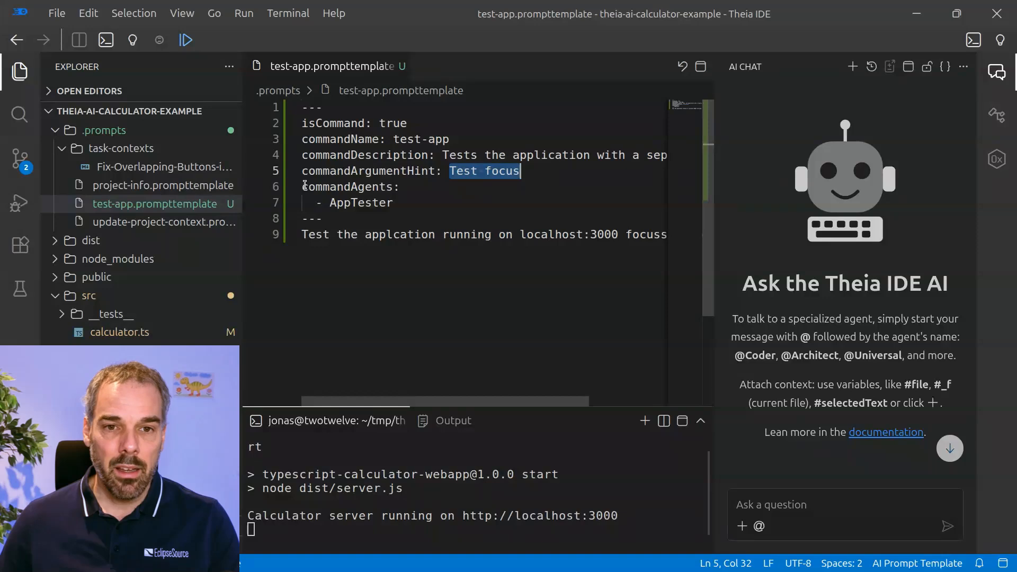
pyautogui.click(357, 186)
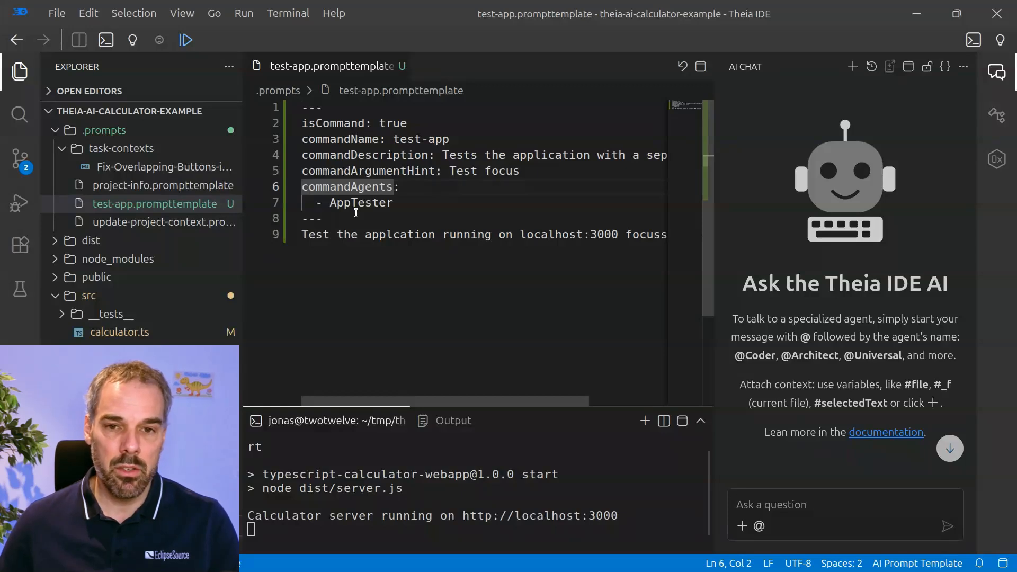
pyautogui.doubleClick(362, 202)
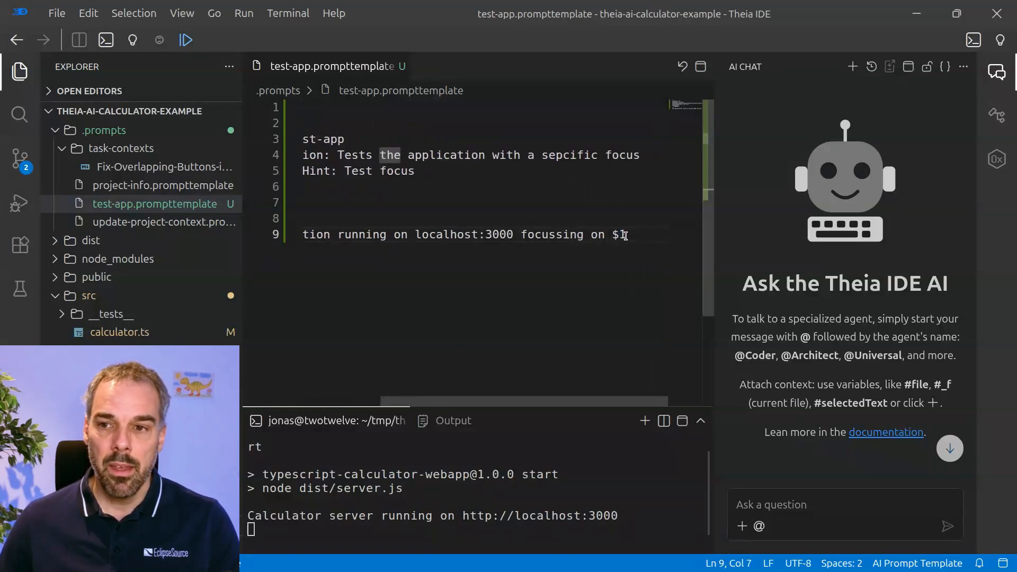
pyautogui.doubleClick(618, 235)
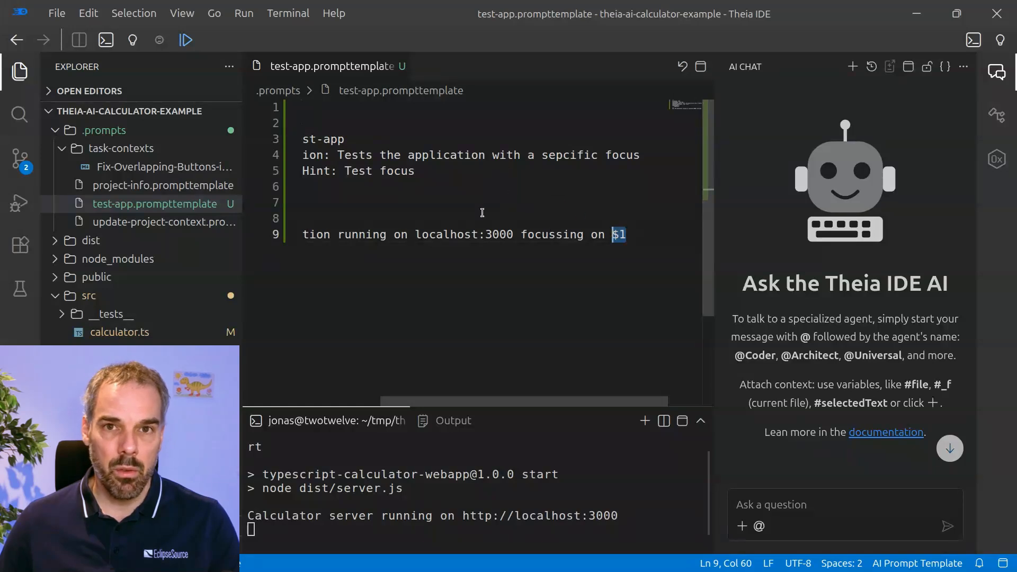
pyautogui.moveTo(434, 347)
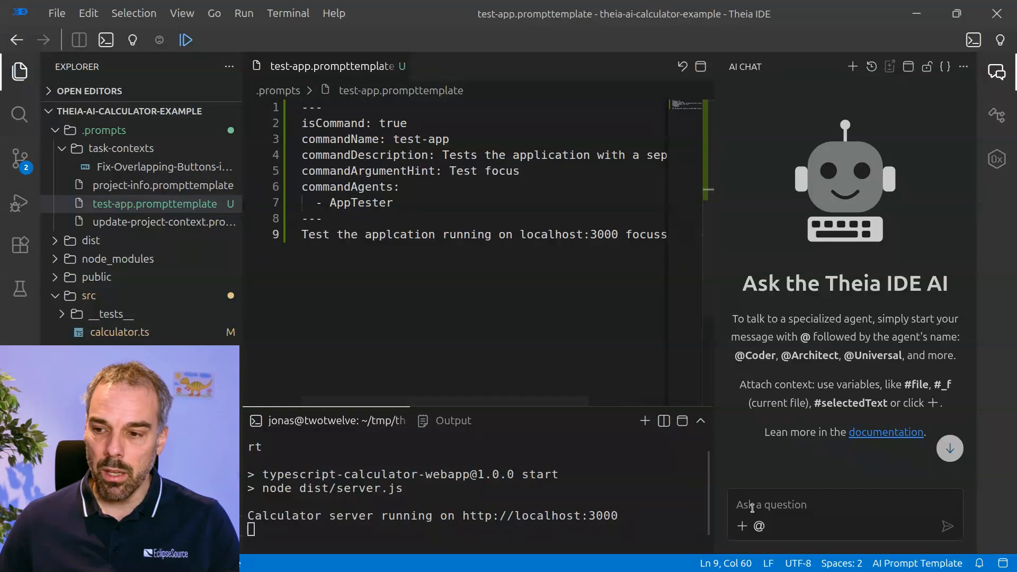
pyautogui.click(844, 513)
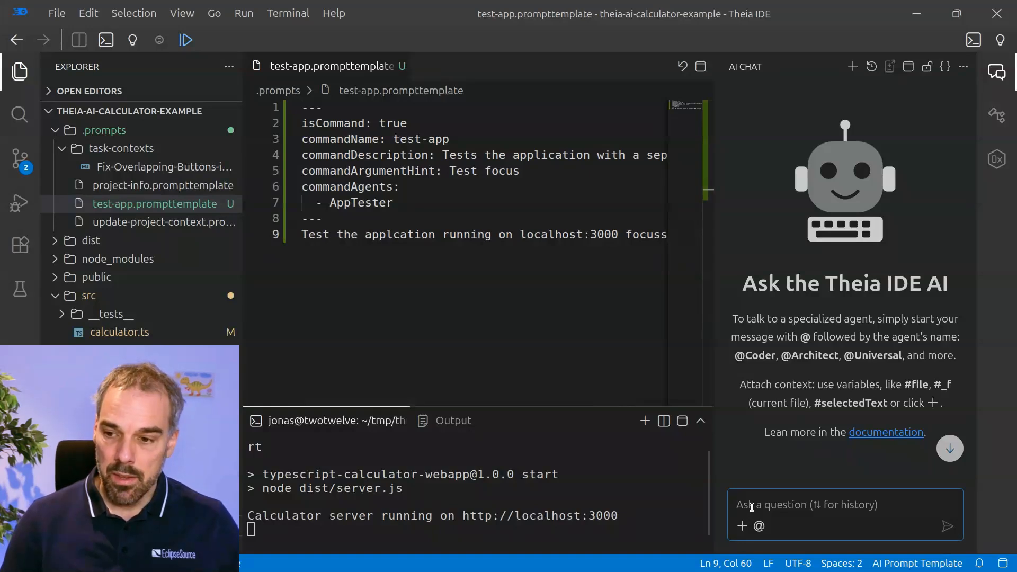
pyautogui.write('@AppTester')
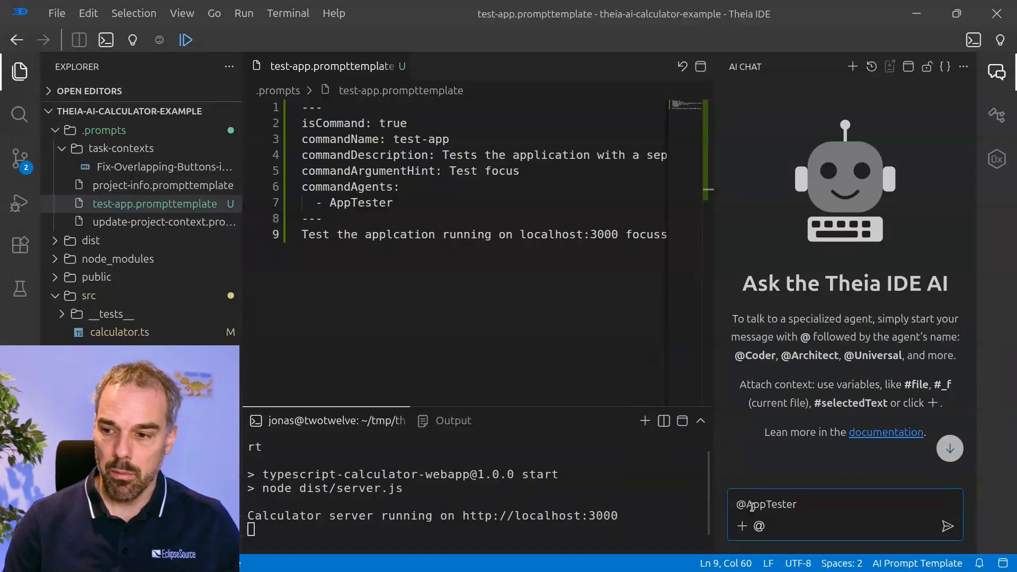
pyautogui.write('/')
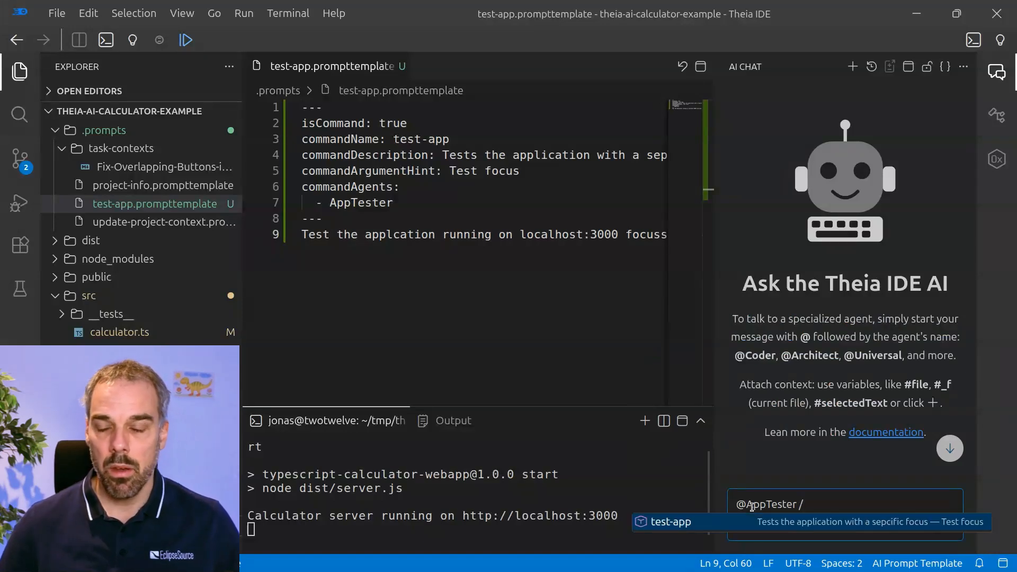
pyautogui.click(672, 522)
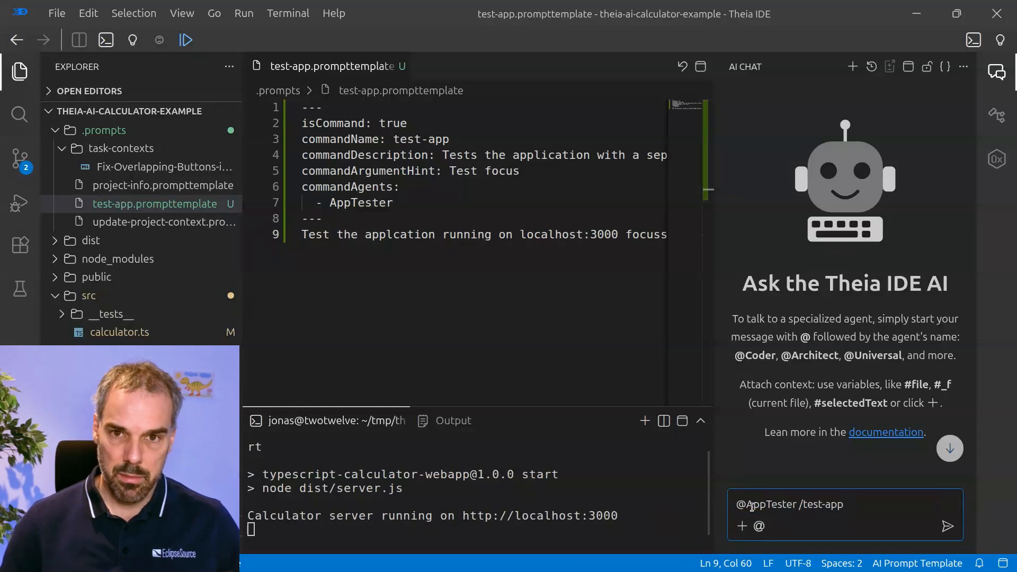
pyautogui.write('multiplica')
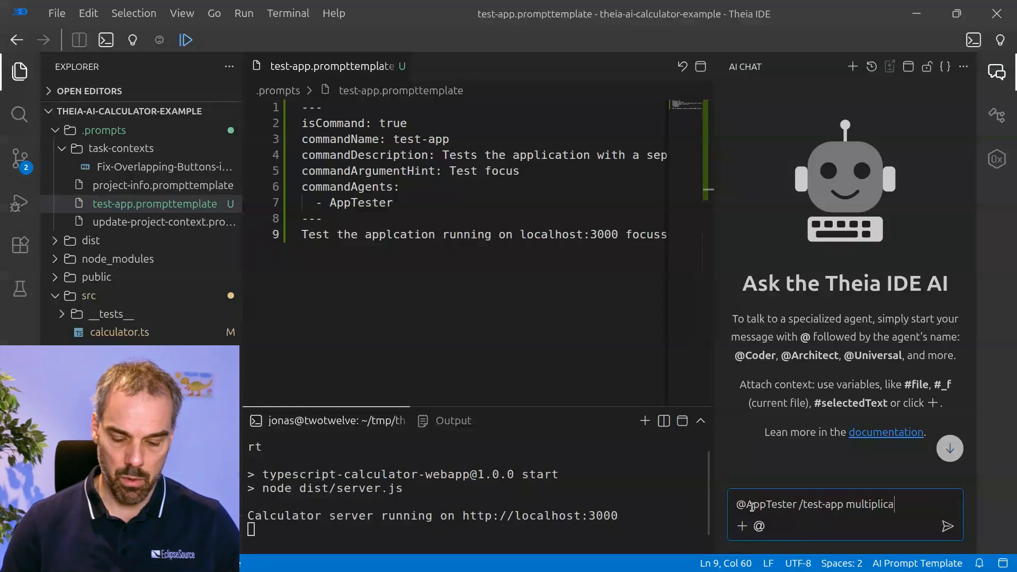
pyautogui.write('tion')
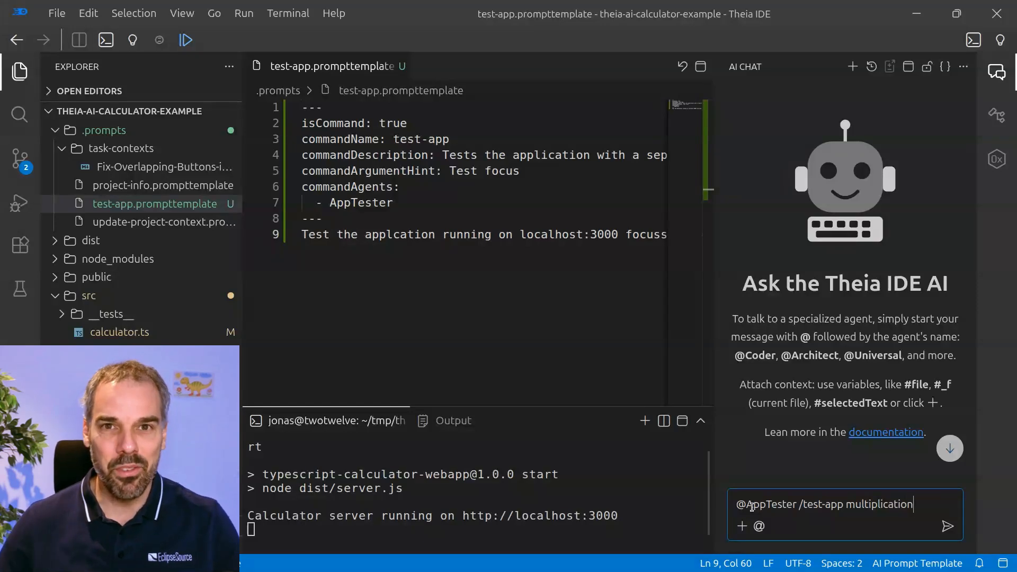
pyautogui.press('Enter')
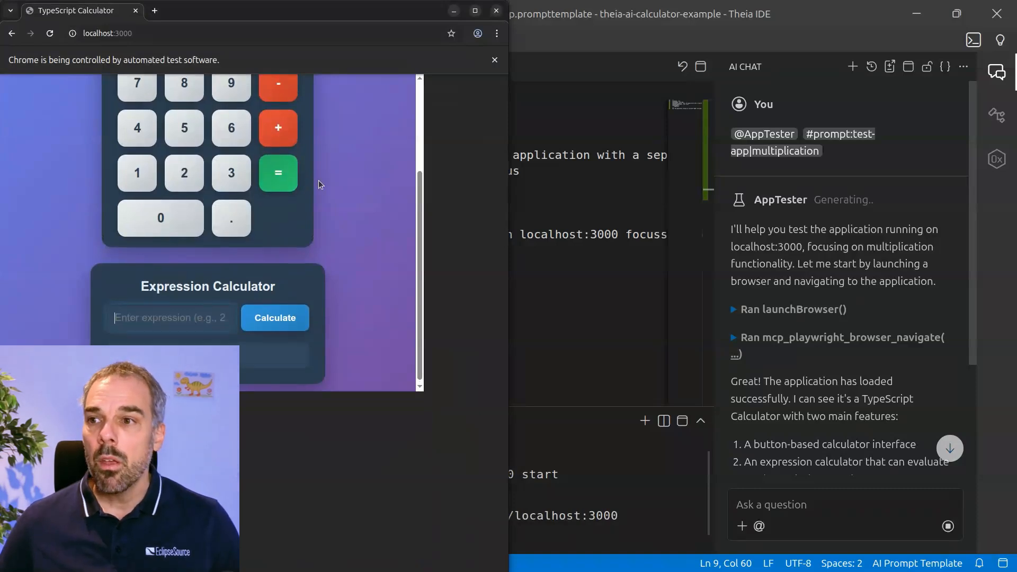
# Follow AppTester's report as it loads the calculator at localhost:3000.
pyautogui.scroll(3)
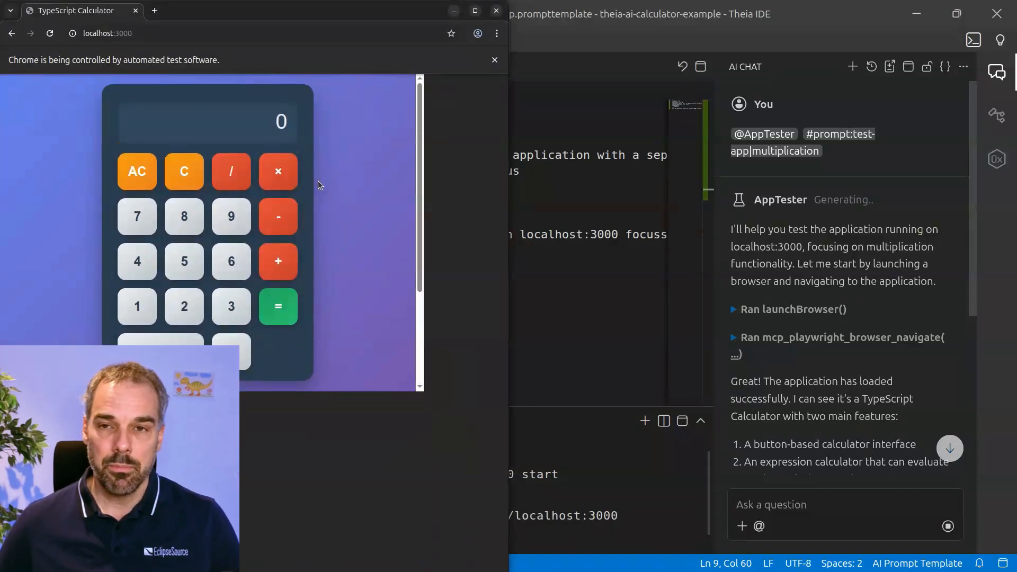